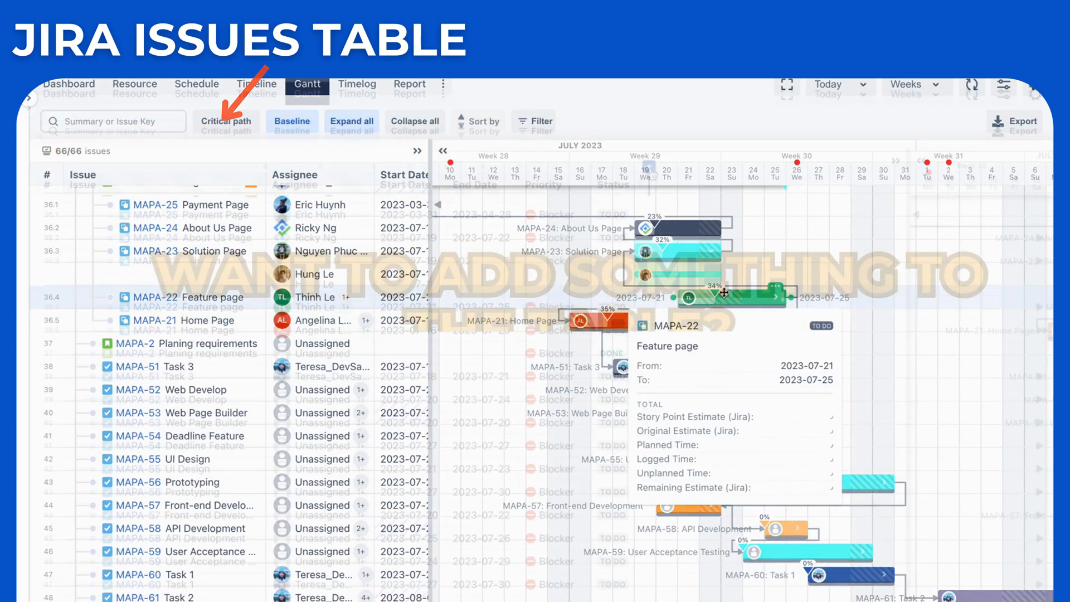
Add Creator and Approvers as columns from the field list in the issues table.
click(646, 167)
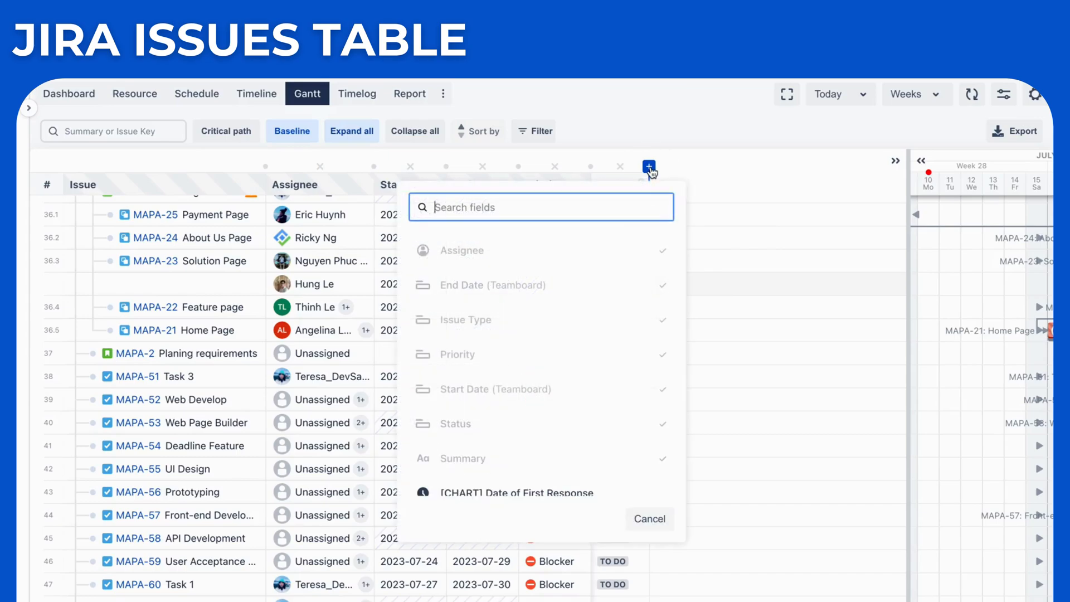
scroll(down, 3)
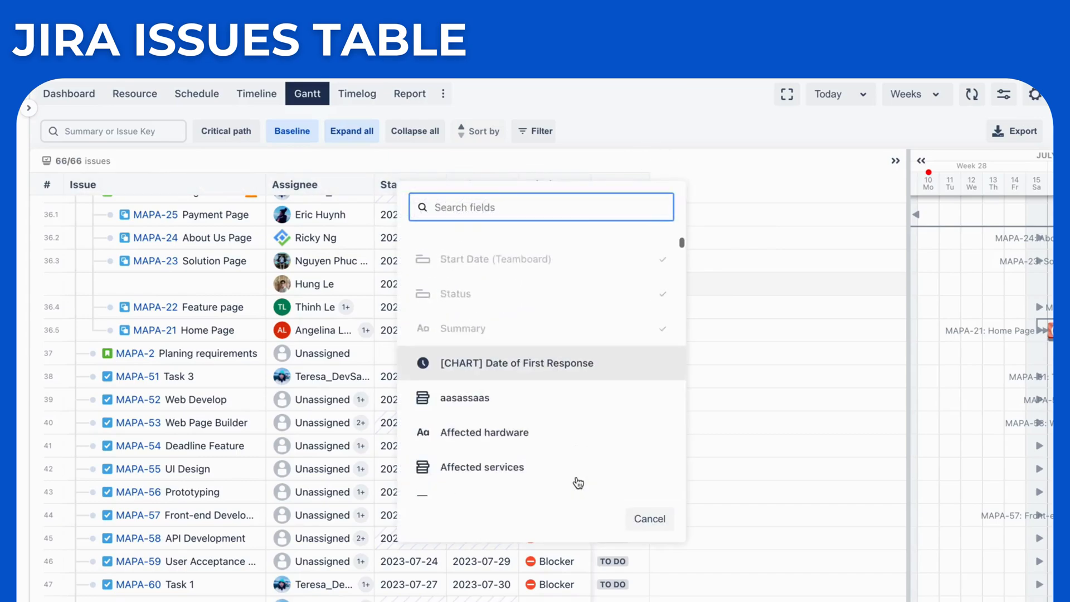
scroll(down, 3)
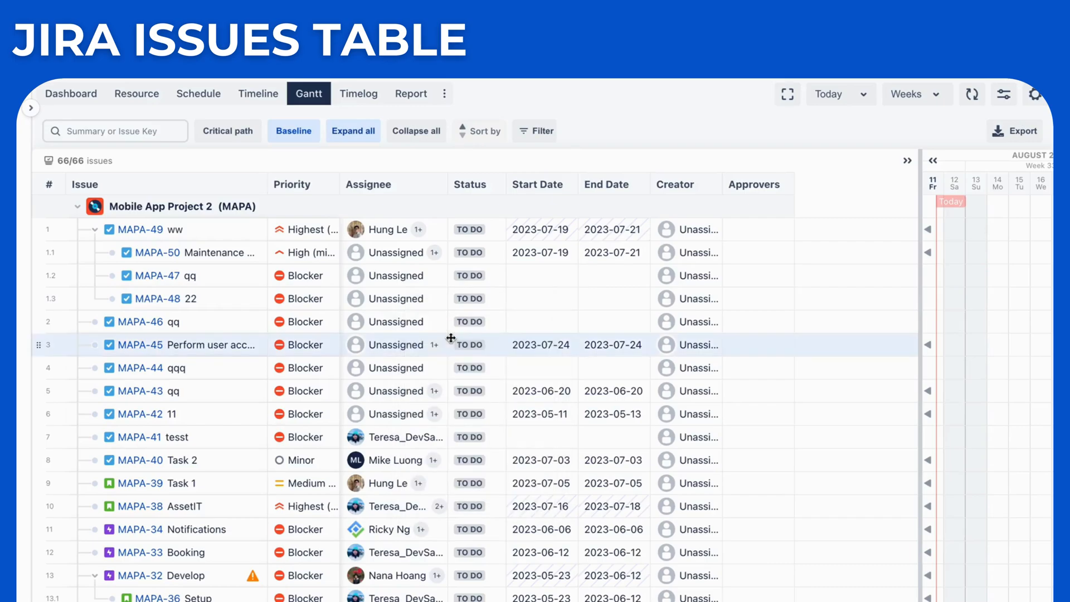
Collapse the issues table to bring the Gantt timeline back into view.
click(469, 322)
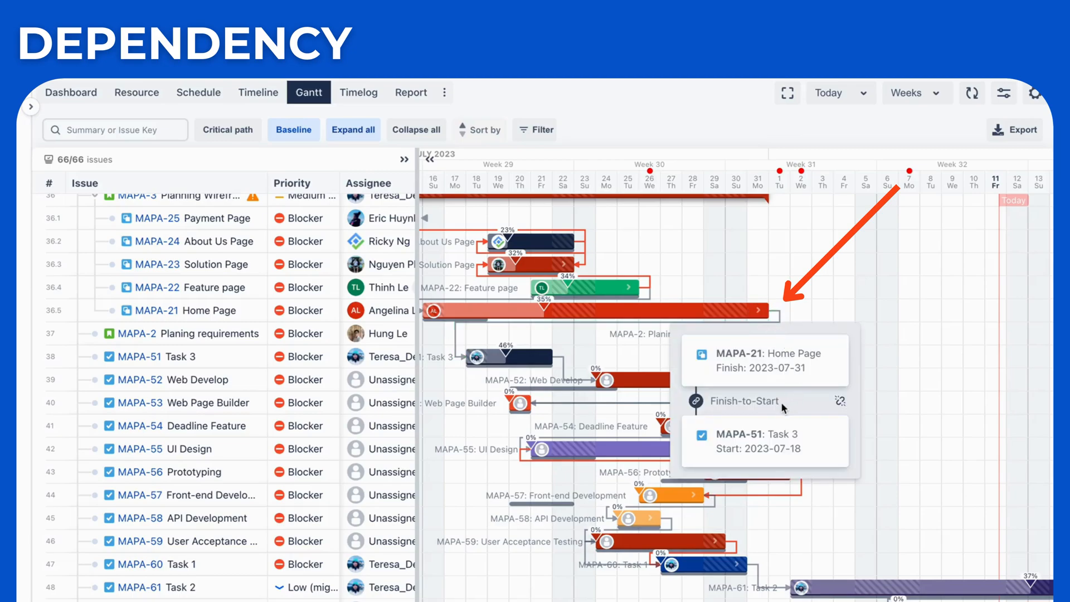
mouse_move(783, 407)
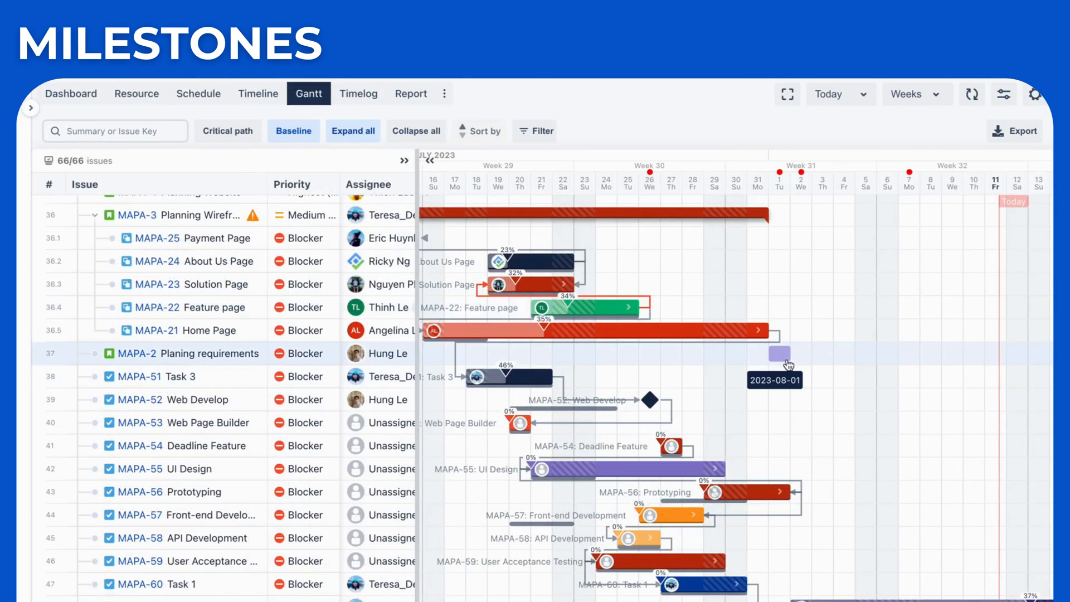
Plan MAPA-2 Planing requirements as a milestone on 2023-07-31, then dismiss its details card.
click(782, 353)
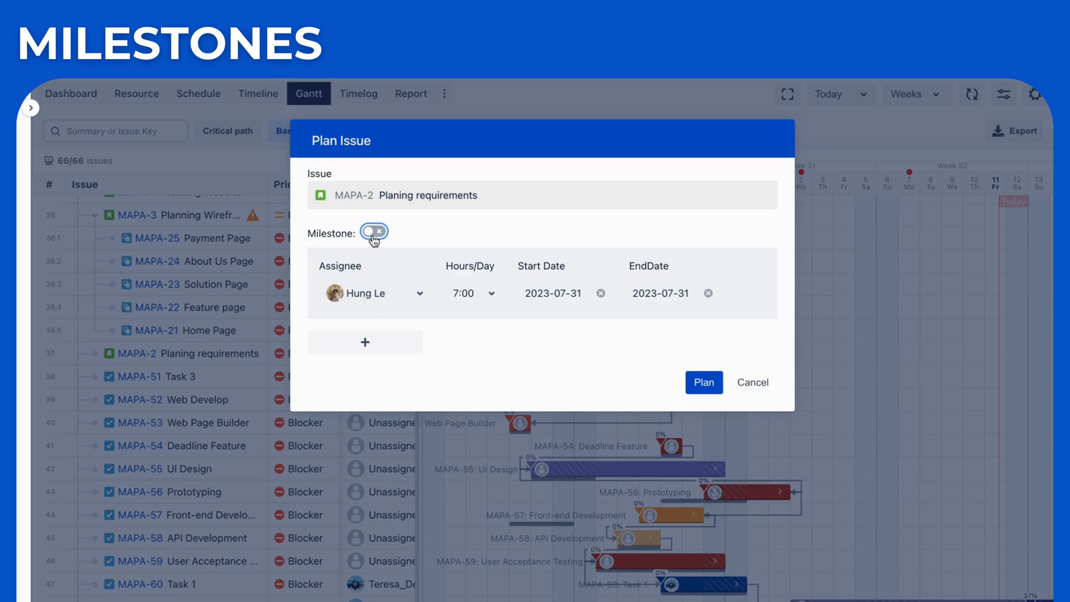
click(373, 232)
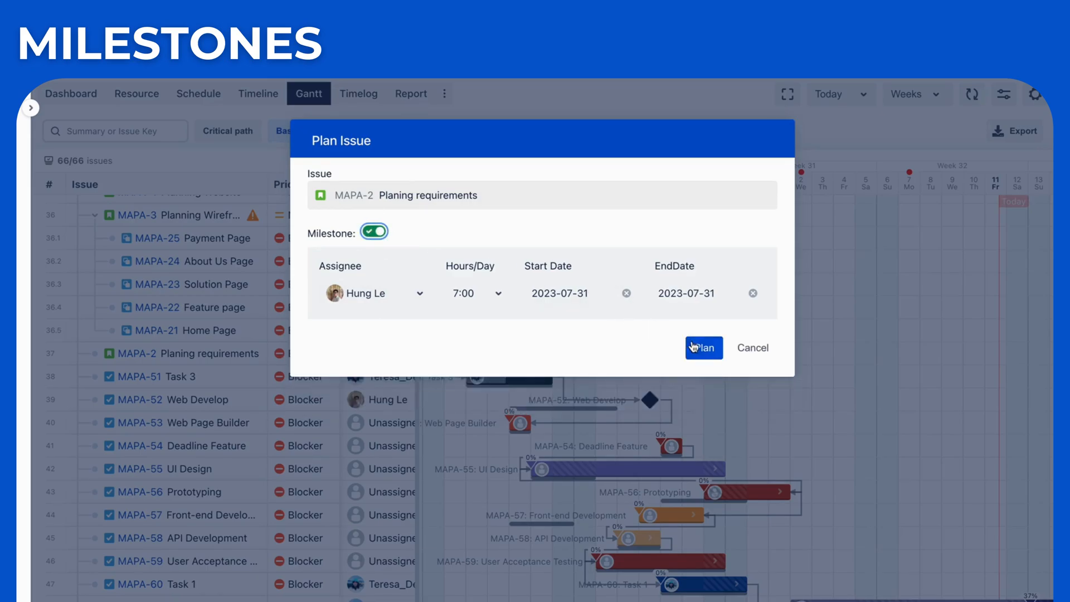
click(703, 347)
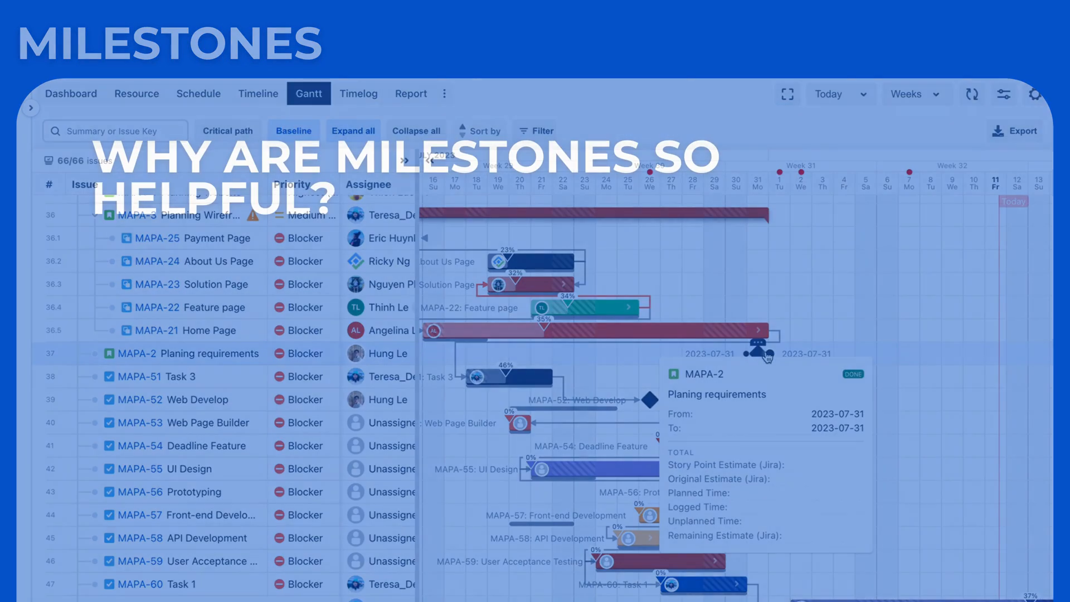
click(294, 130)
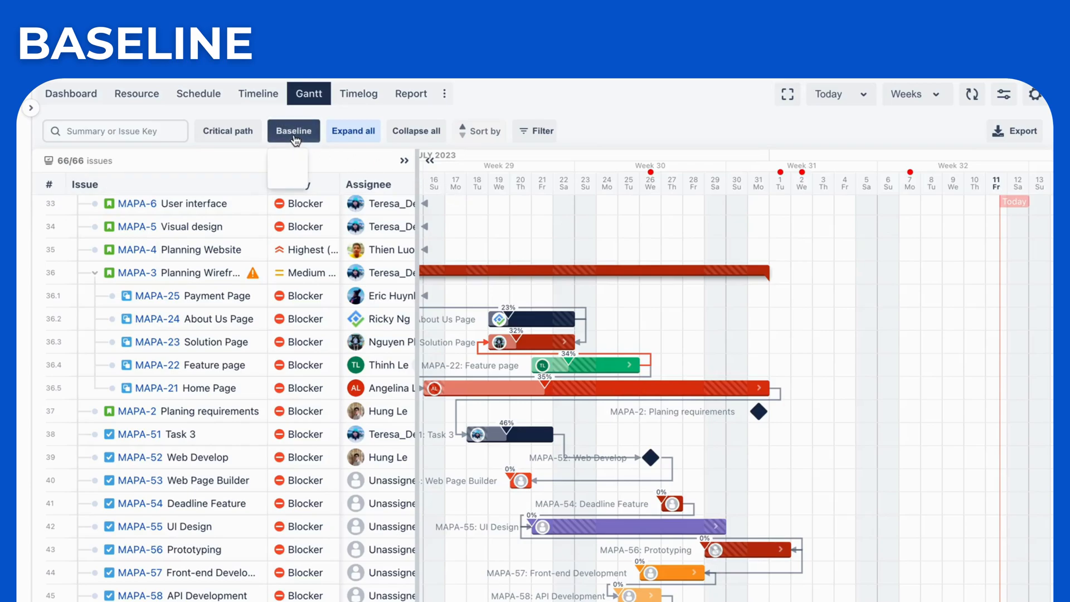
Save a new schedule baseline named 'Base li'.
click(293, 131)
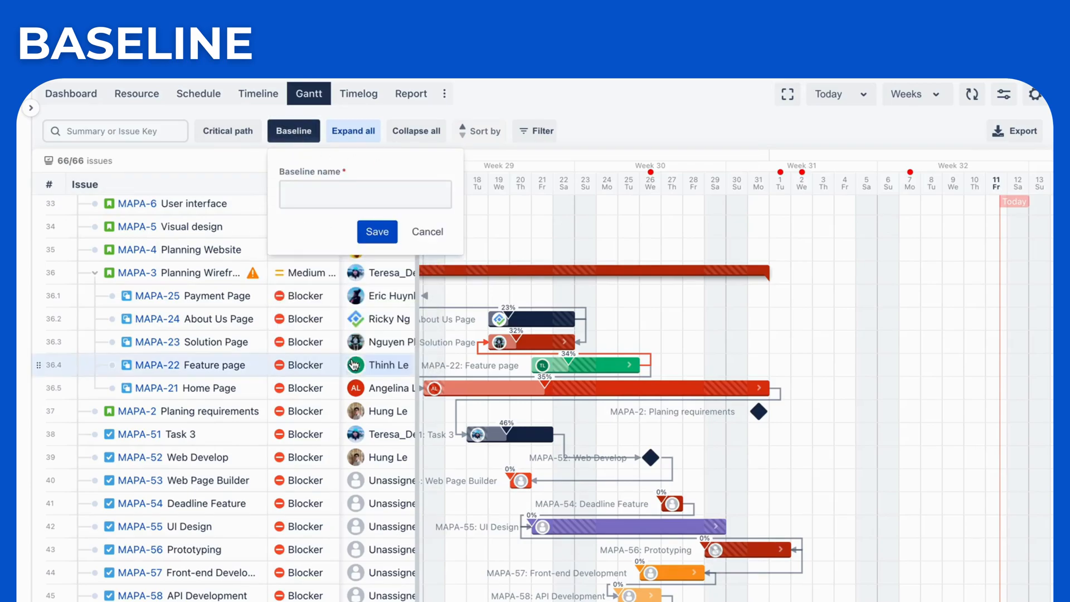
text(Base li)
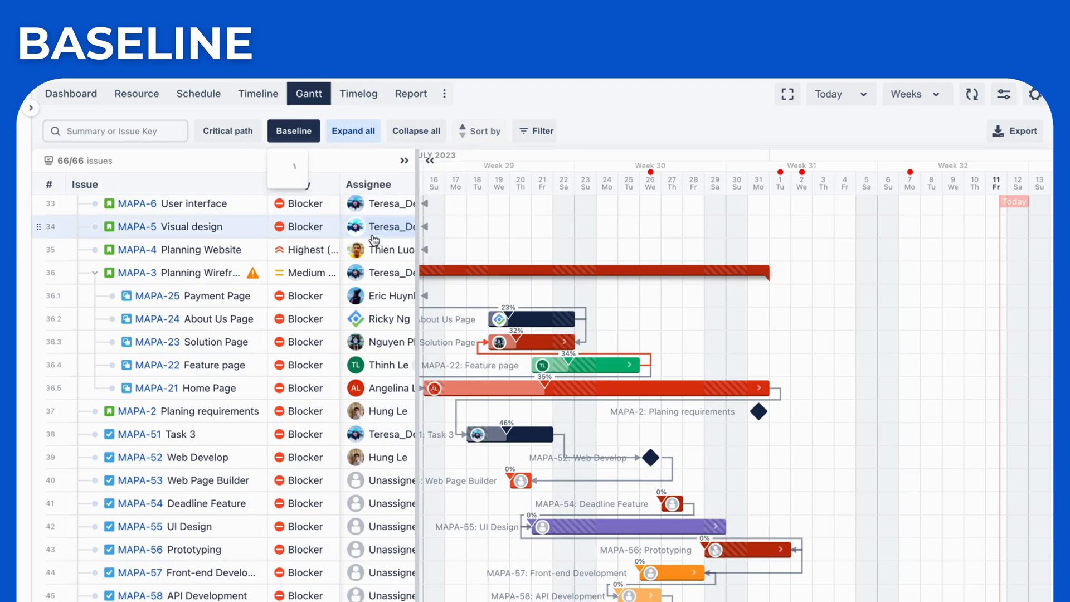
click(293, 131)
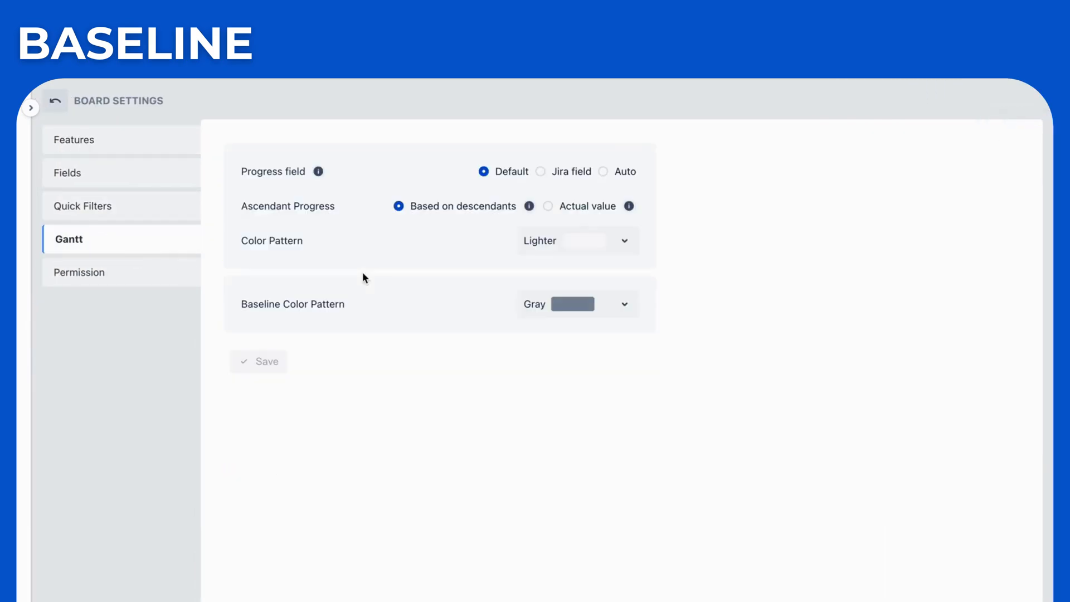
Save the Spectrum baseline colour pattern and return to the Gantt chart.
click(577, 304)
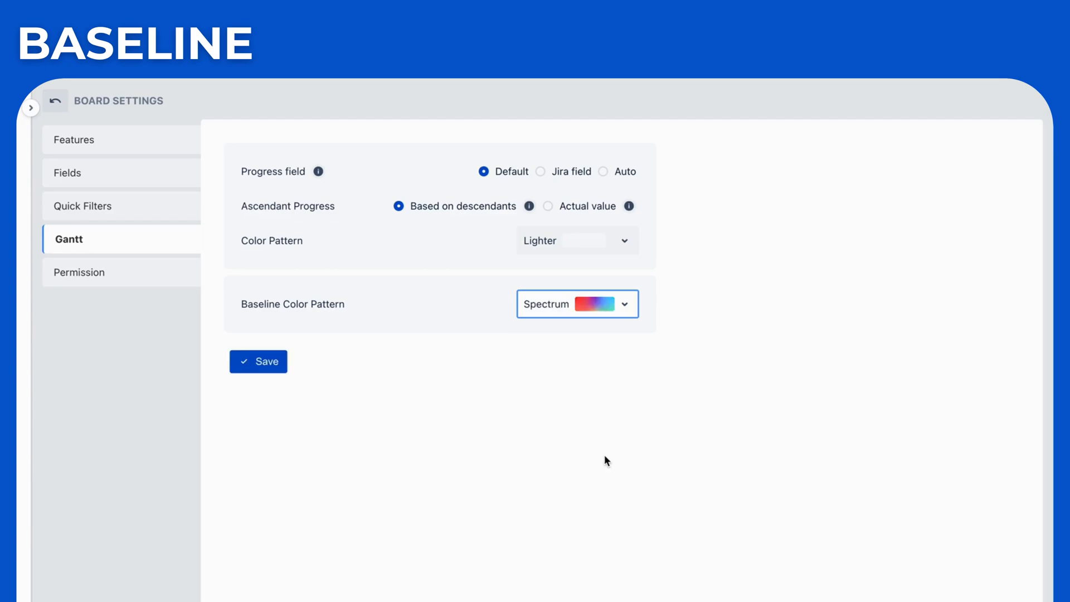
click(56, 101)
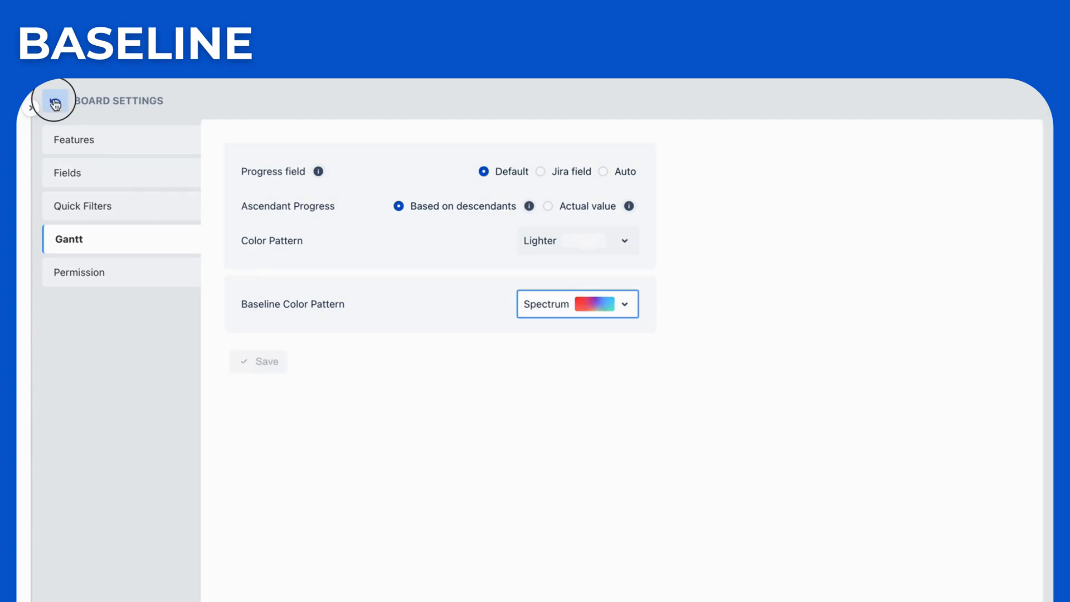
click(54, 100)
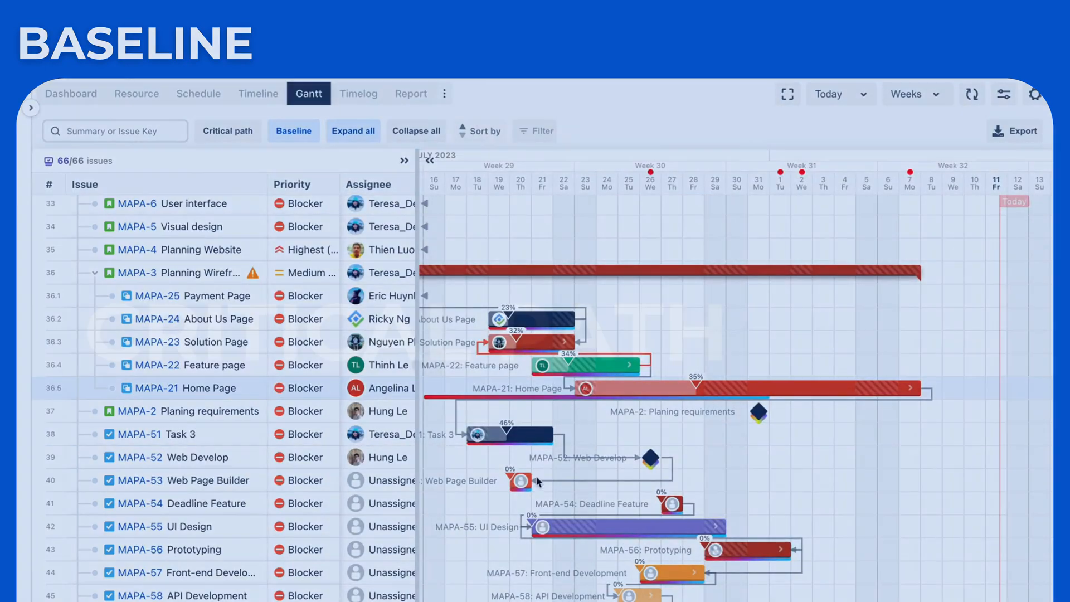
click(227, 129)
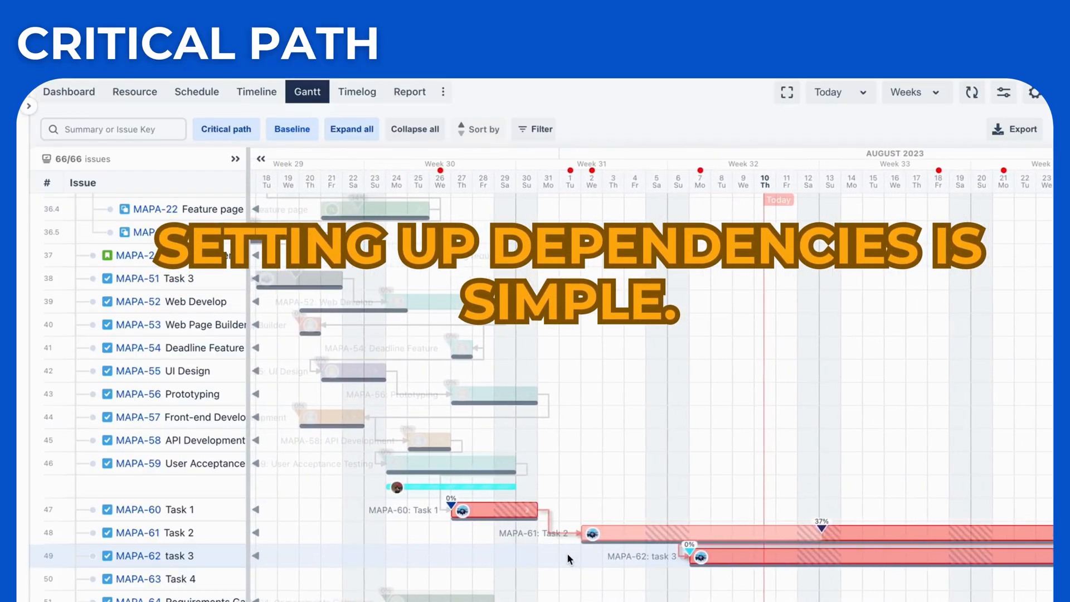
click(225, 130)
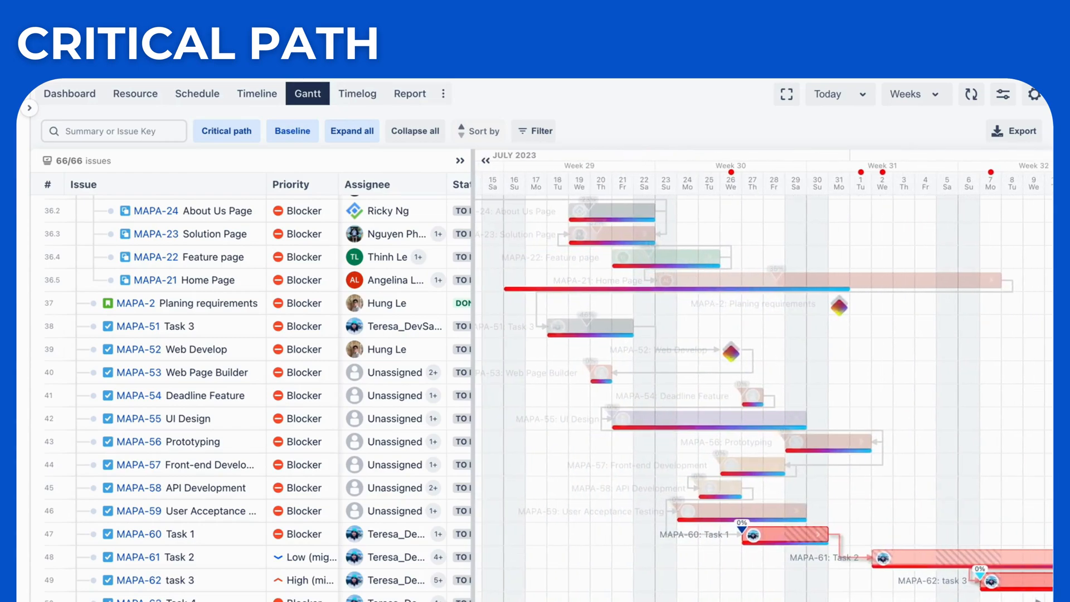
click(292, 131)
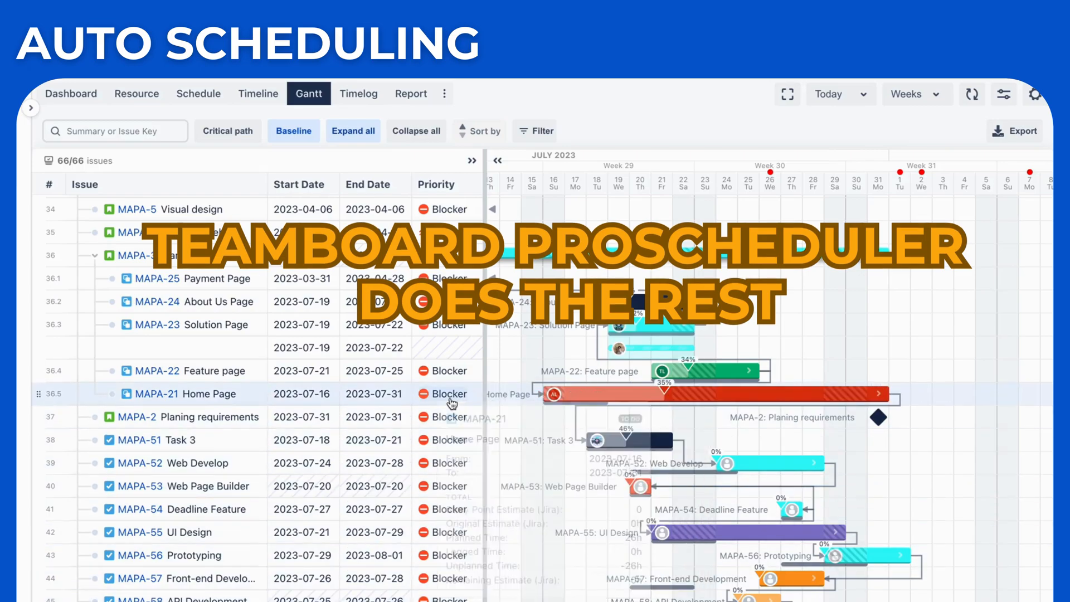
Change MAPA-21's date to 56 so linked tasks reschedule, then open the Filter list.
text(56)
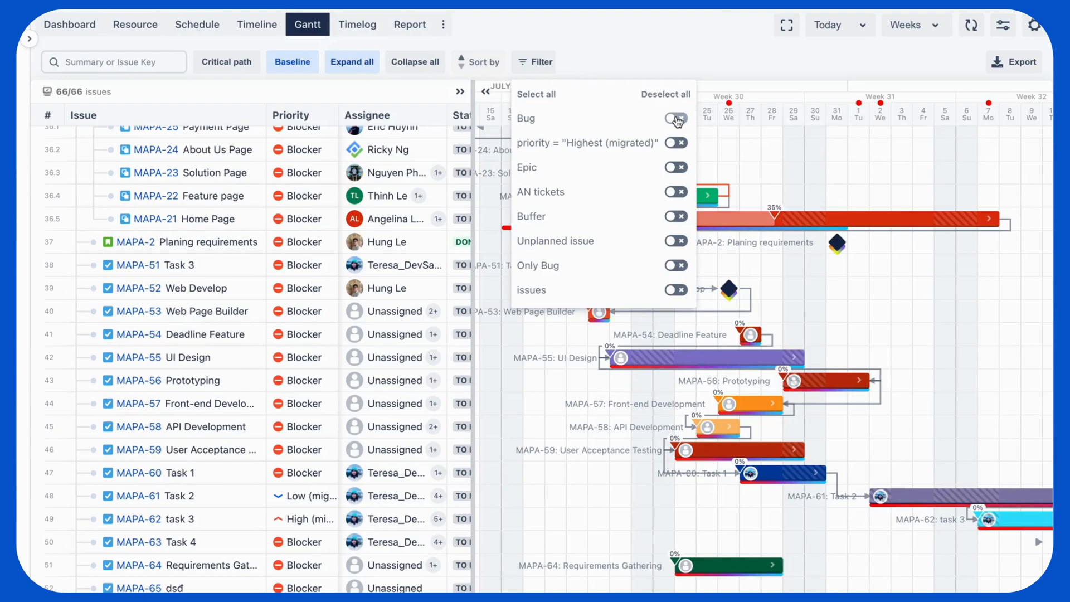
click(674, 118)
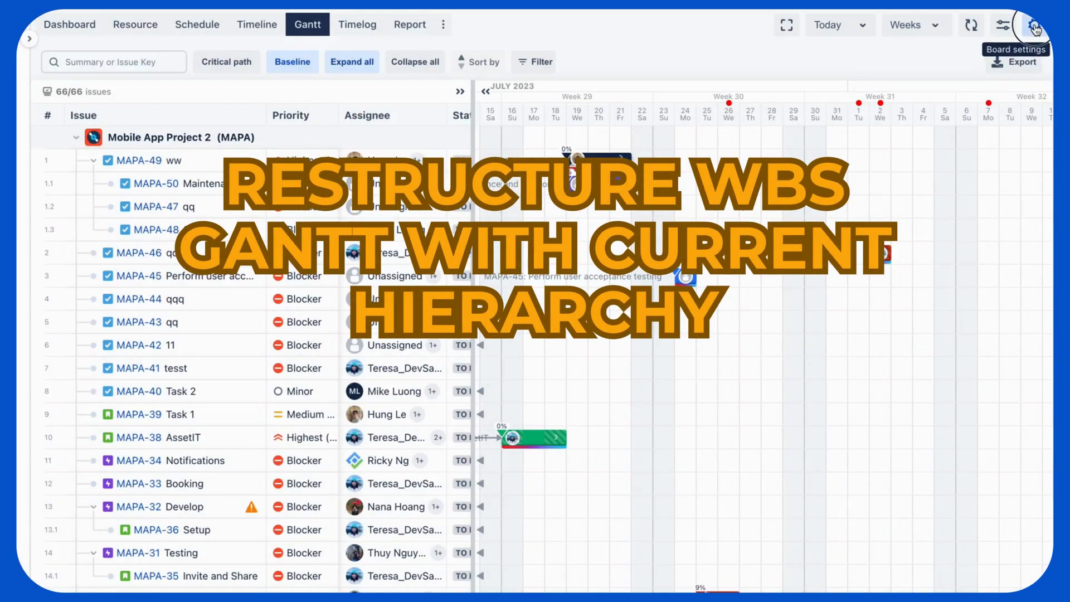
Open the jump-to-date calendar beside Today, showing August 2023.
click(1034, 24)
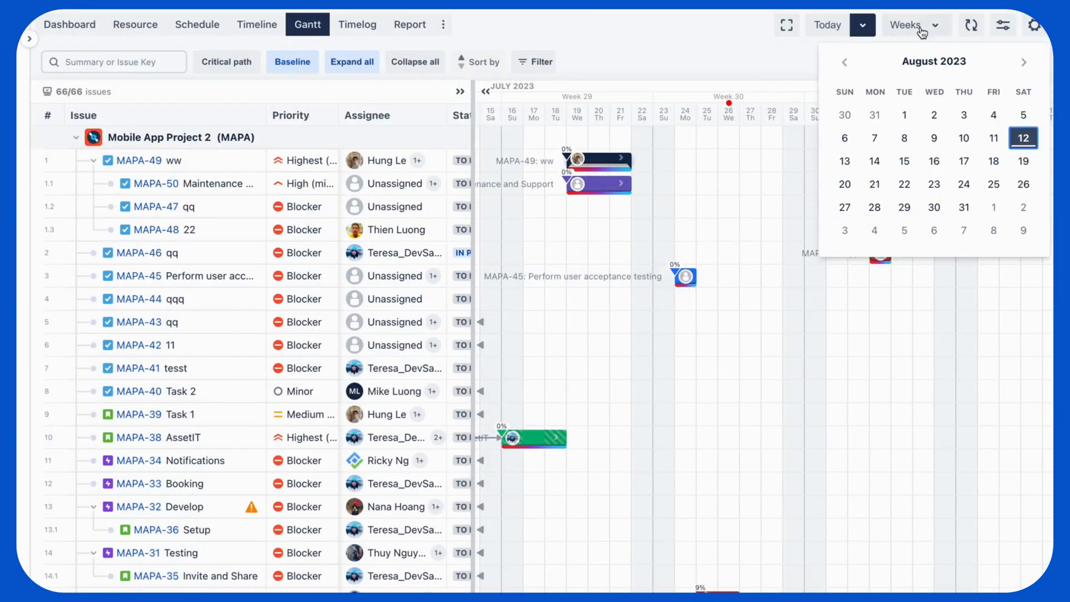
Review the Weeks scale options, then open Export Gantt and scroll its column list.
click(916, 24)
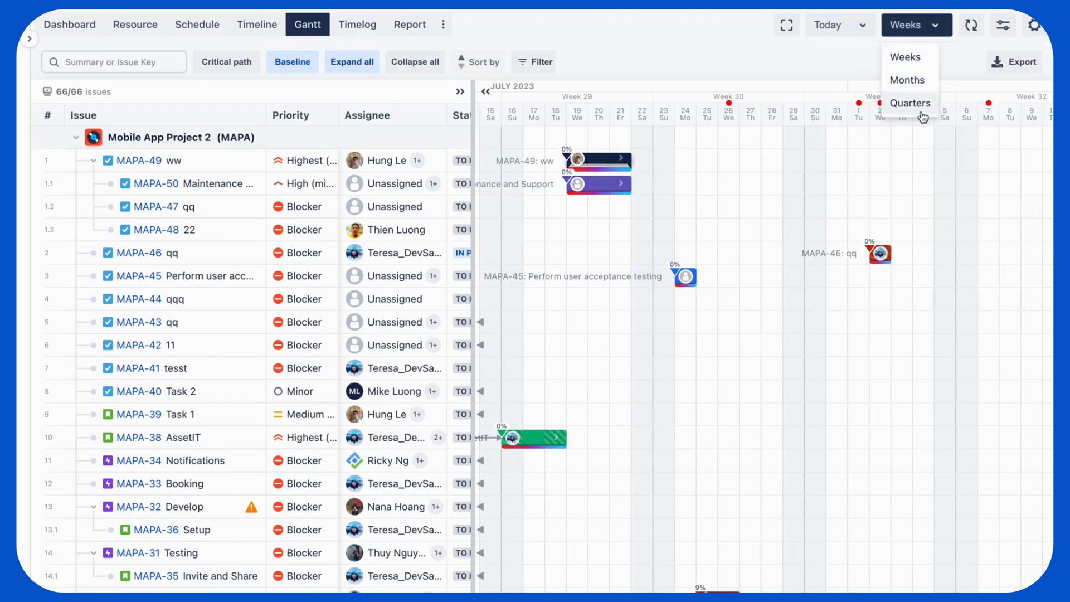
mouse_move(998, 25)
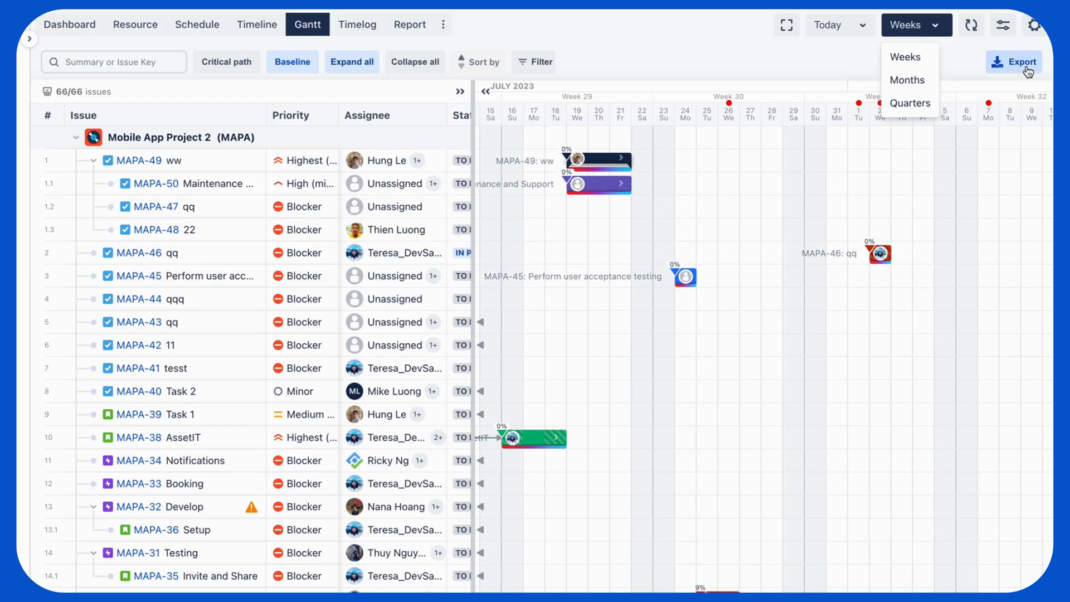
click(1013, 62)
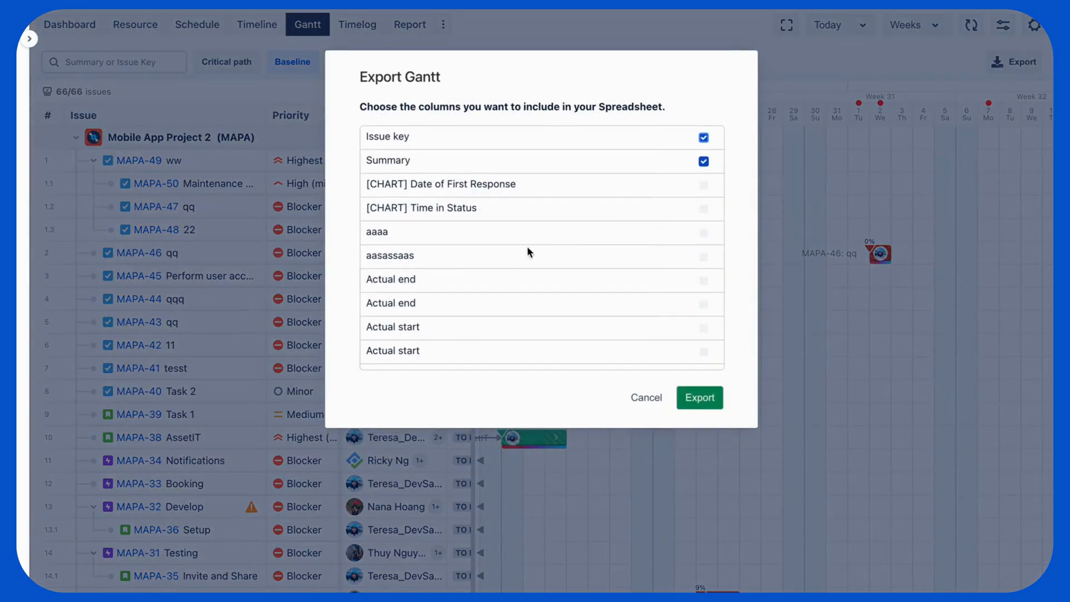
scroll(down, 3)
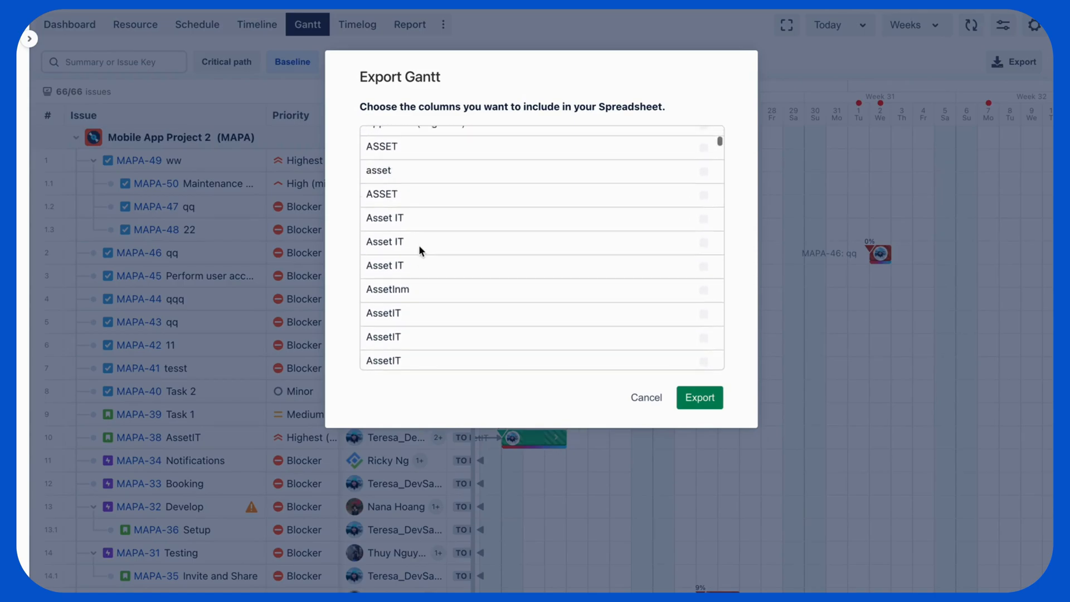